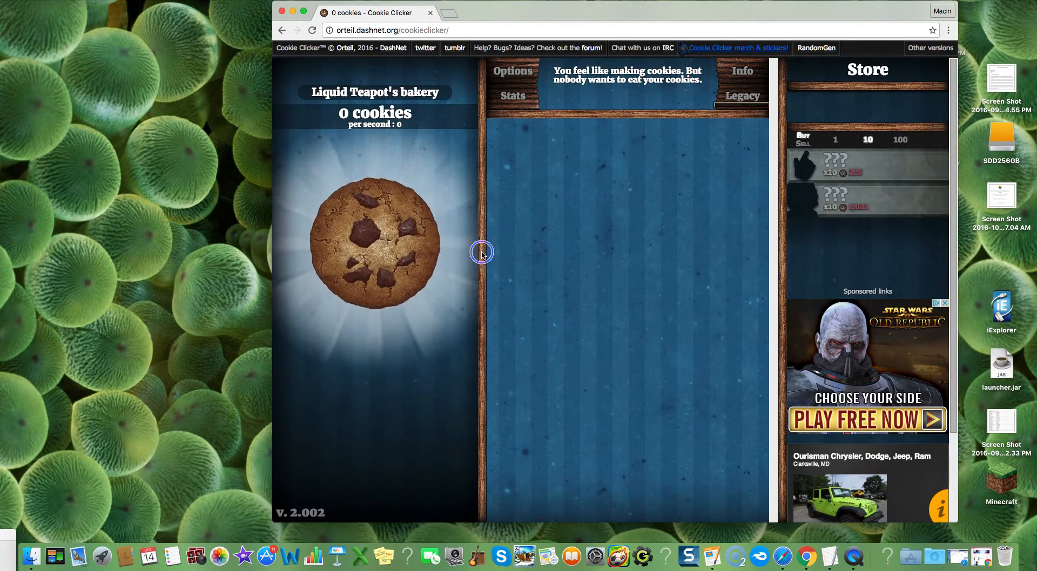
Right-click the Cookie Clicker page to bring up its context menu with Inspect
{"action": "right_click", "coordinate": [482, 253]}
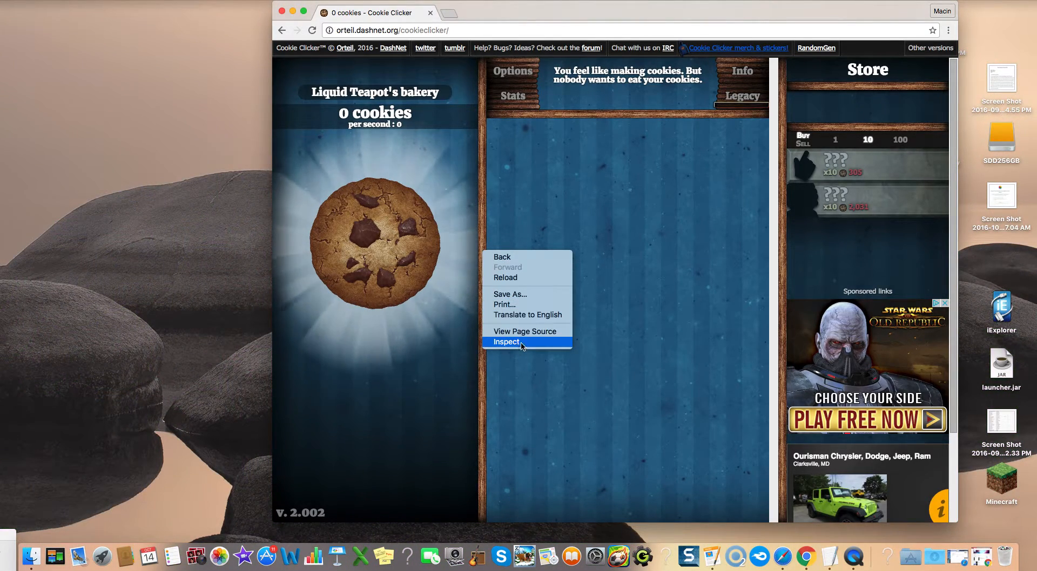
Choose Inspect to open Chrome DevTools beside the bakery page
{"action": "left_click", "coordinate": [489, 323]}
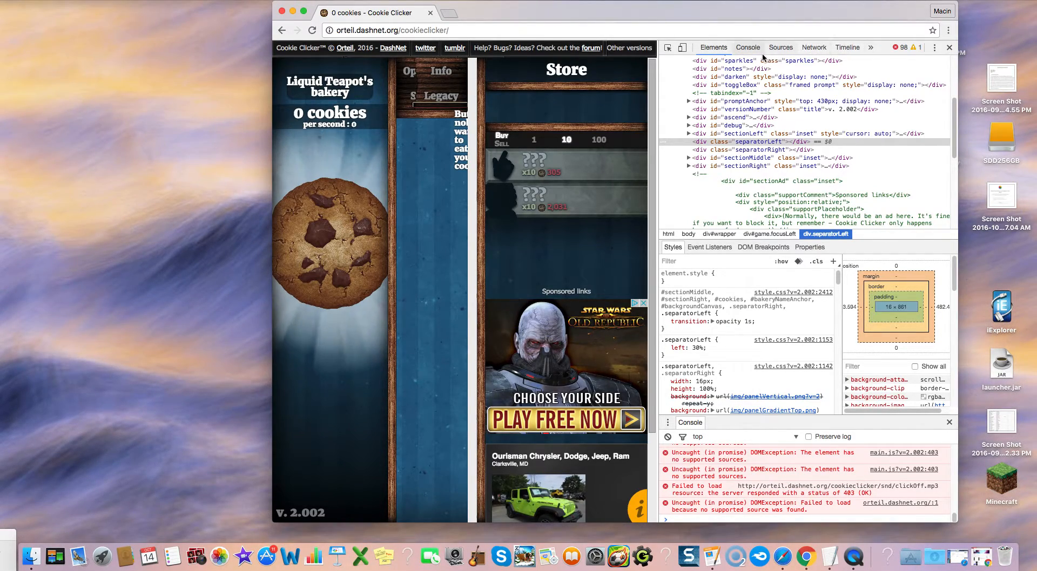
Run Game.Earn(1000000) in the DevTools console to add a million cookies
{"action": "left_click", "coordinate": [747, 47]}
{"action": "type", "text": "Game.Earn(1000000)"}
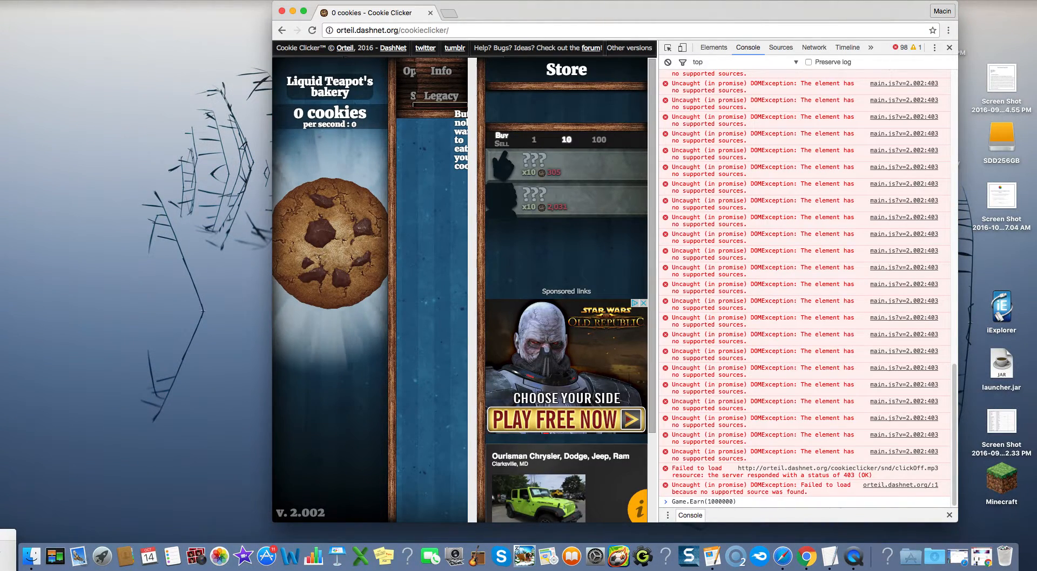
{"action": "key", "text": "Enter"}
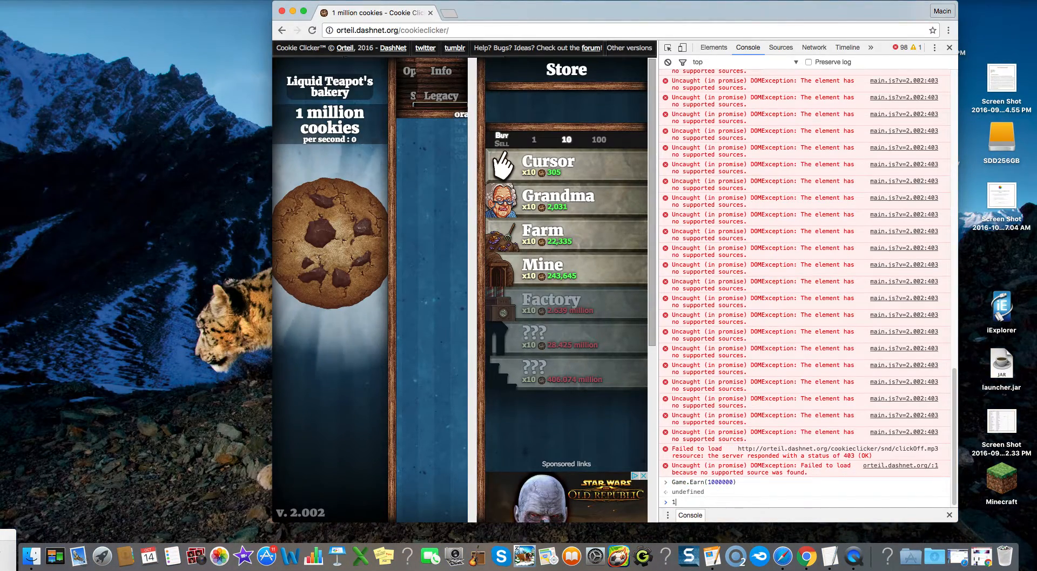
Rerun Game.Earn, enter Game.Earn(-1000000) to unlock achievements, then close DevTools
{"action": "key", "text": "Enter"}
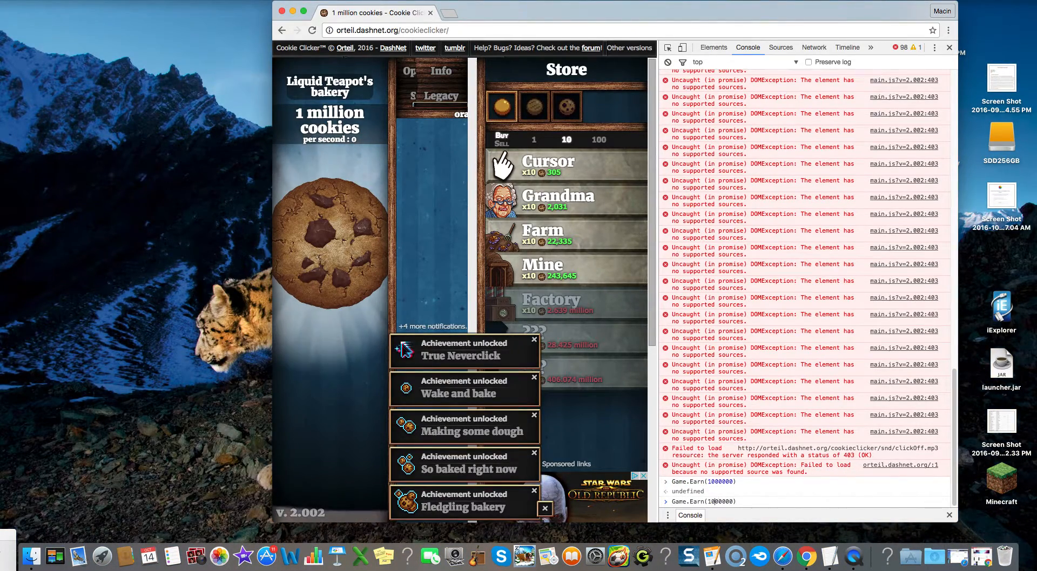
{"action": "type", "text": "Game.Earn(-1000000)"}
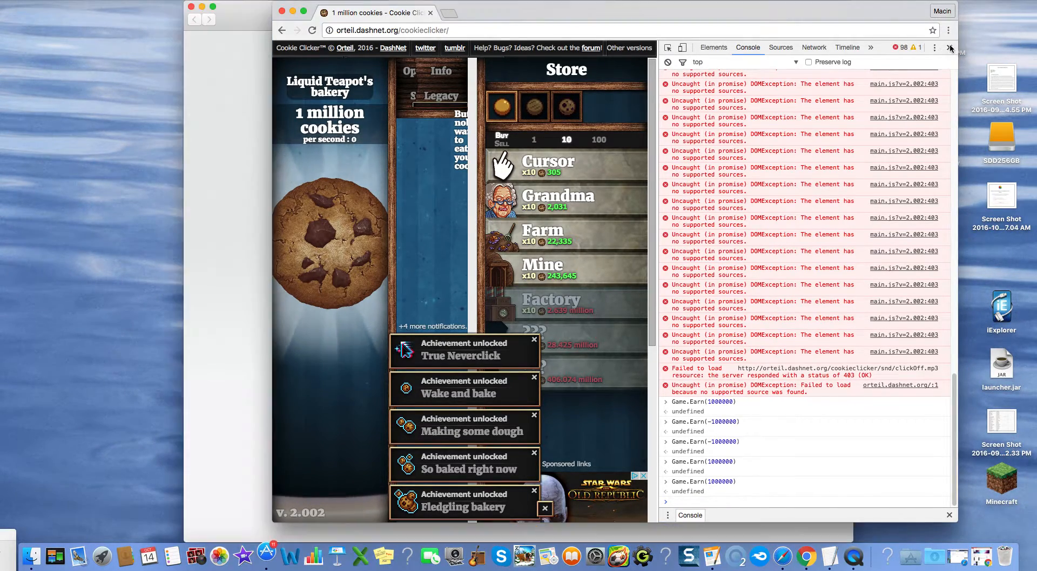
{"action": "left_click", "coordinate": [949, 48]}
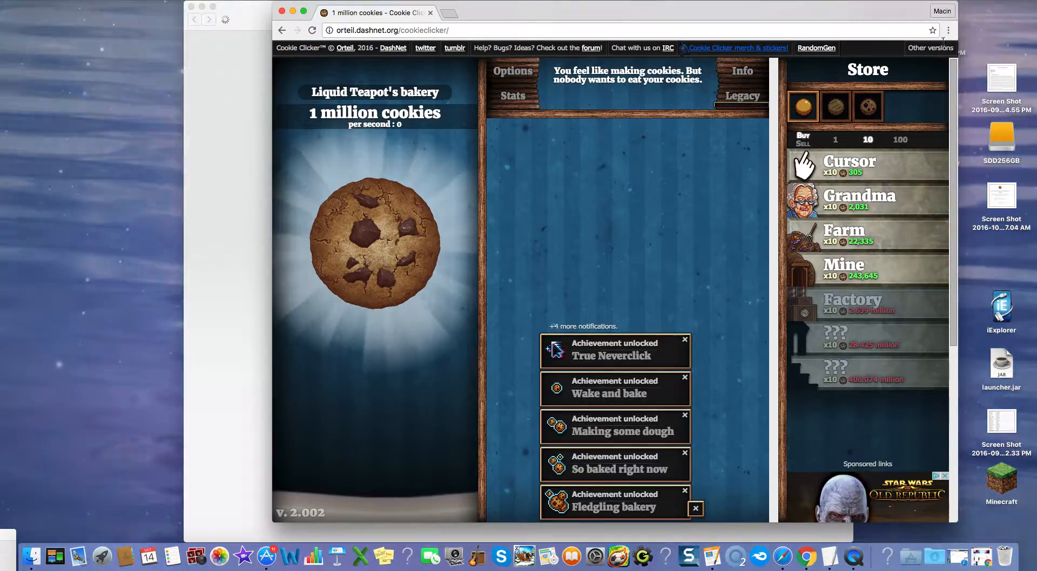